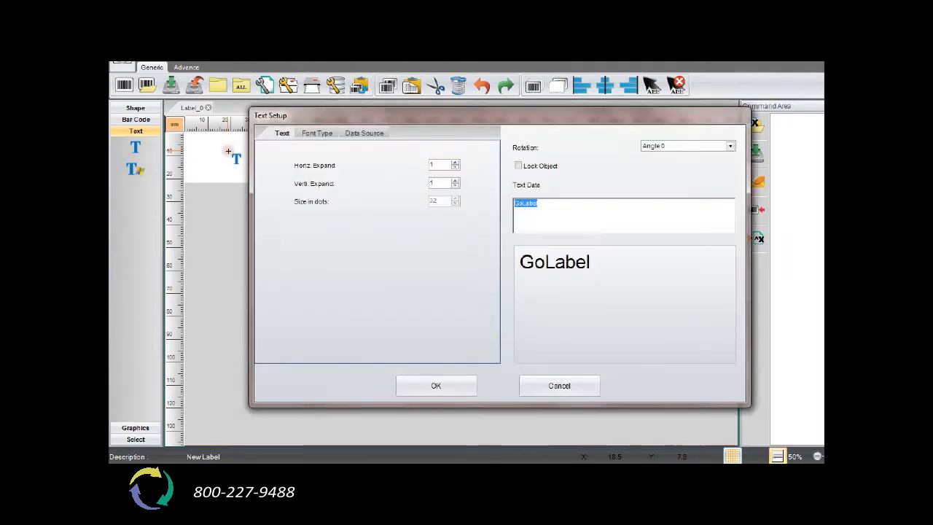
Switch the label text's font to a bold TrueType font in Text Setup
left_click(318, 133)
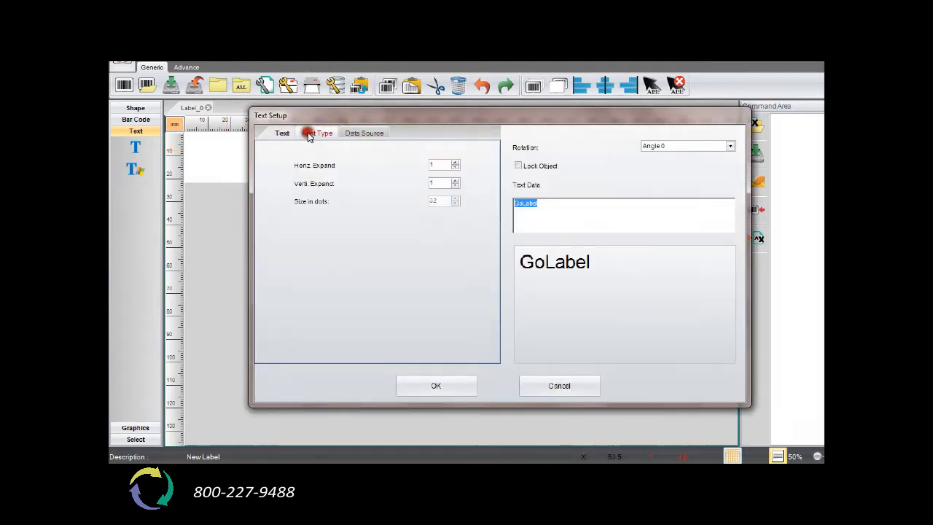
left_click(324, 133)
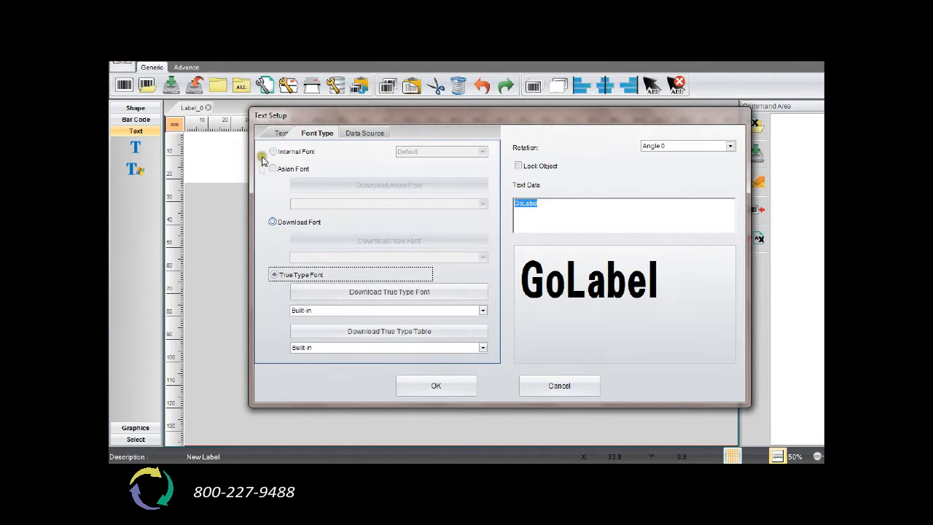
left_click(283, 132)
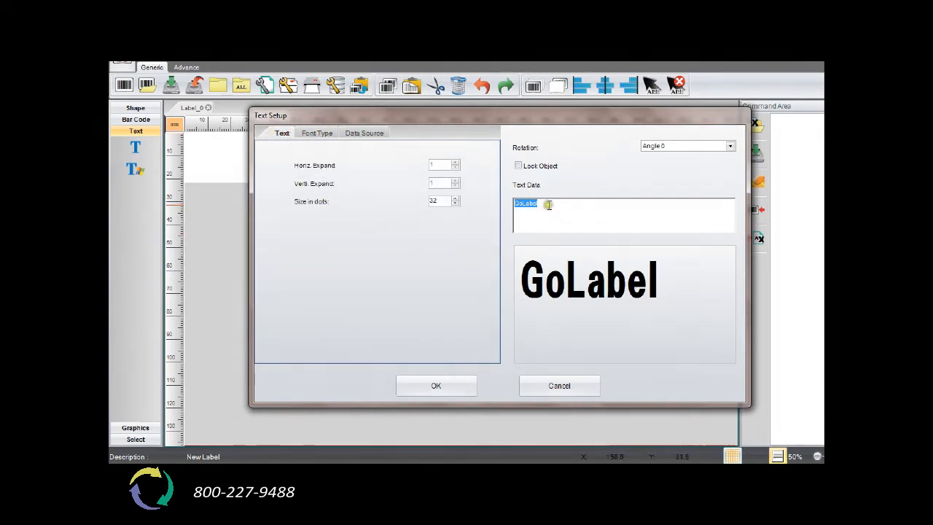
Replace the placeholder text data with UNITHERM and apply it to the label
key("Backspace")
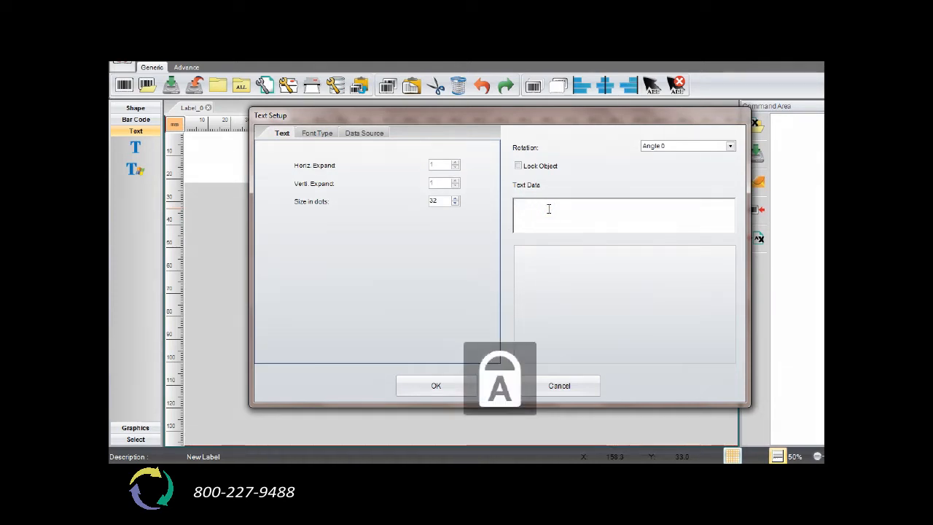
type("UNITHE")
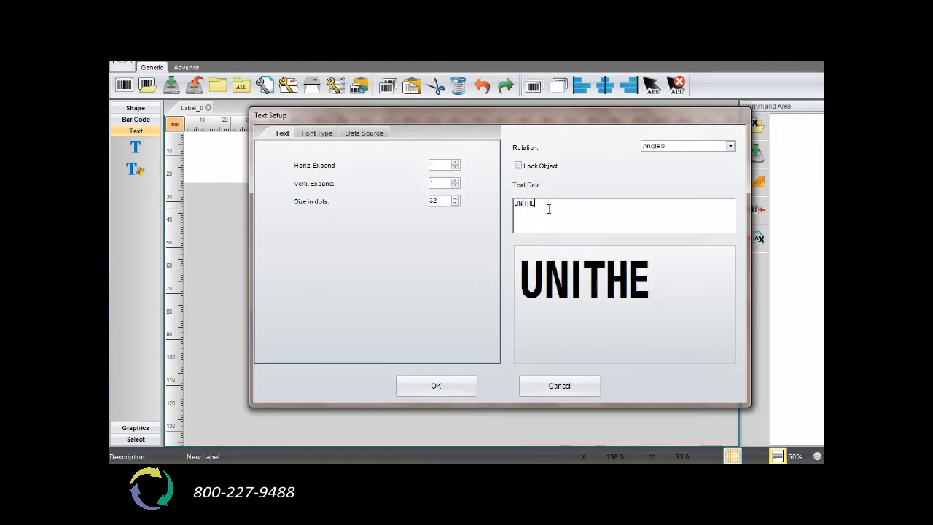
type("RM")
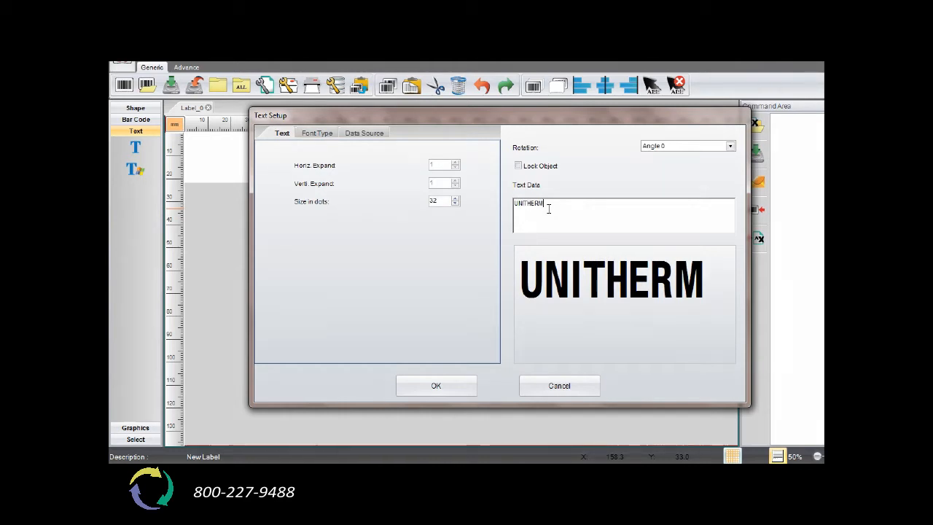
left_click(435, 385)
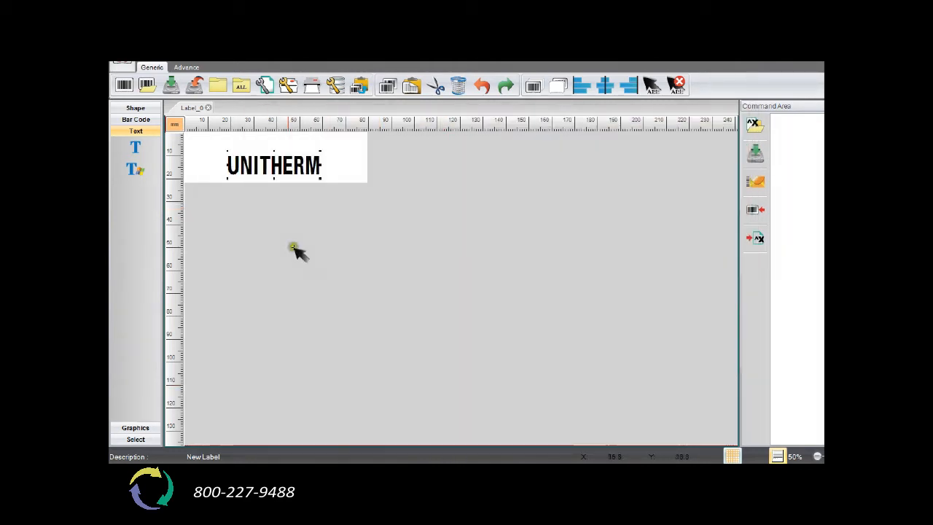
Drag the UNITHERM text object into the center of the label
left_click_drag(293, 248, 286, 166)
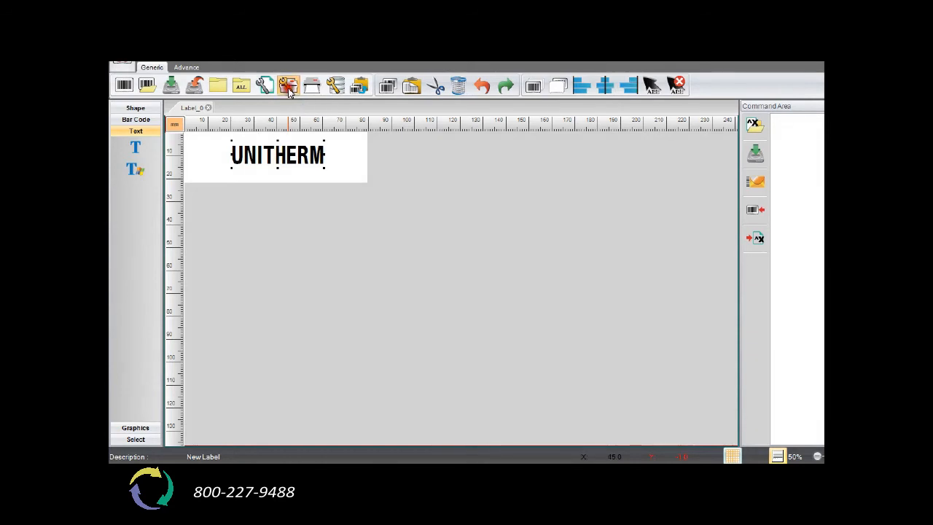
left_click(288, 84)
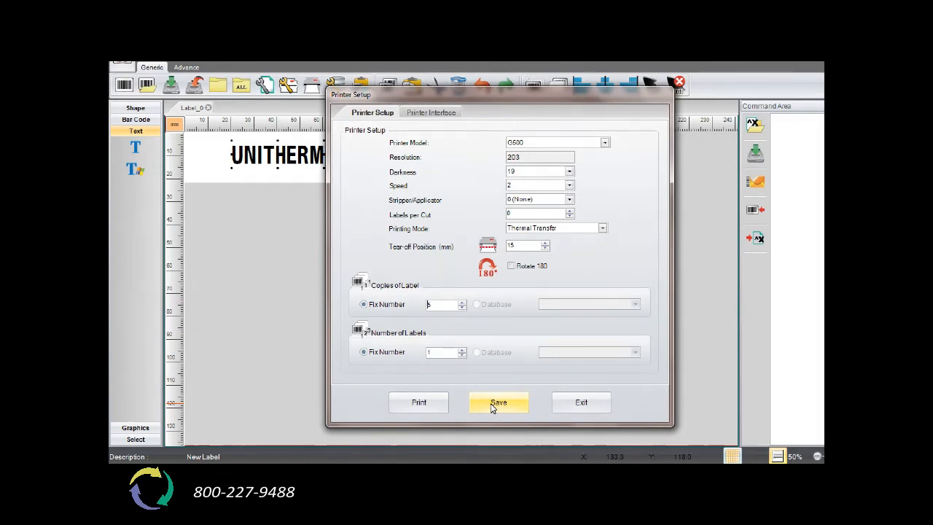
Save the Printer Setup with the copies of label fixed number
left_click(498, 403)
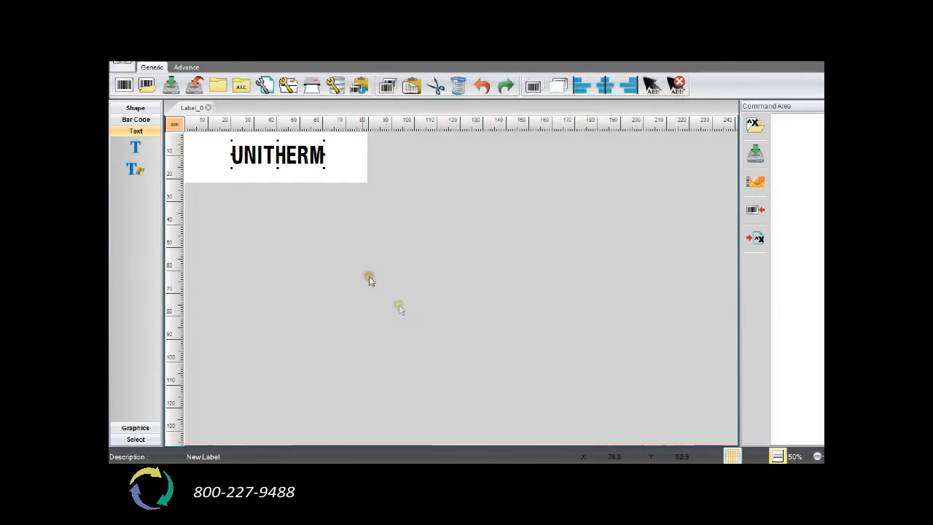